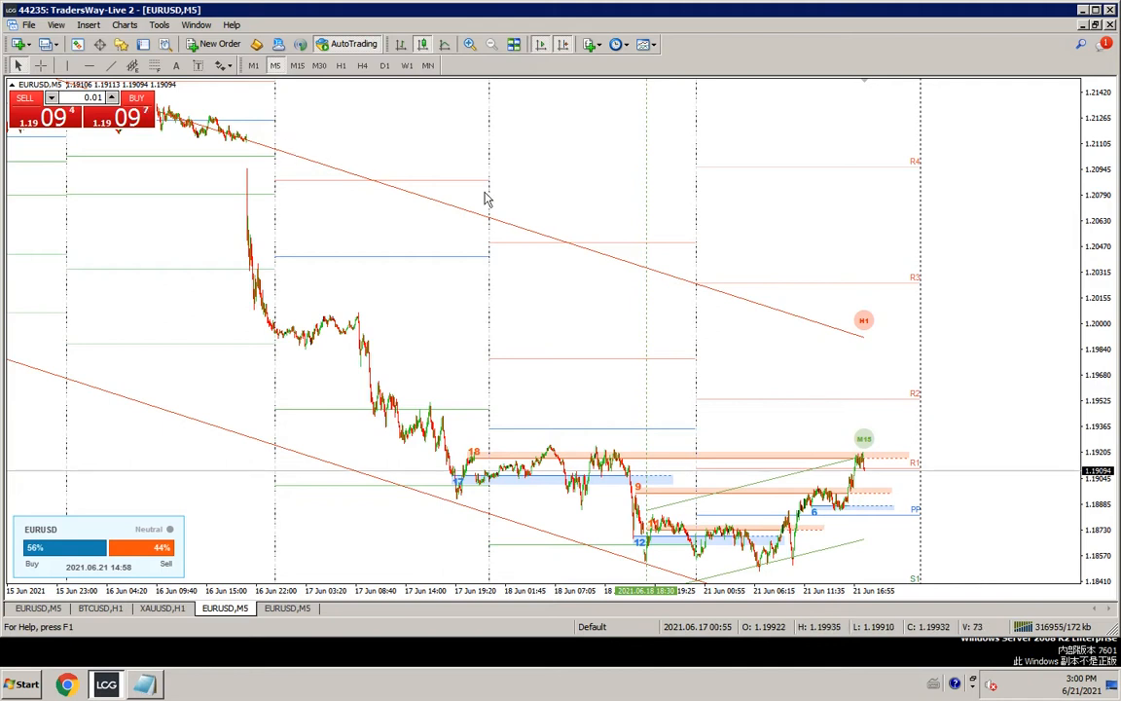
mouse_move(628, 423)
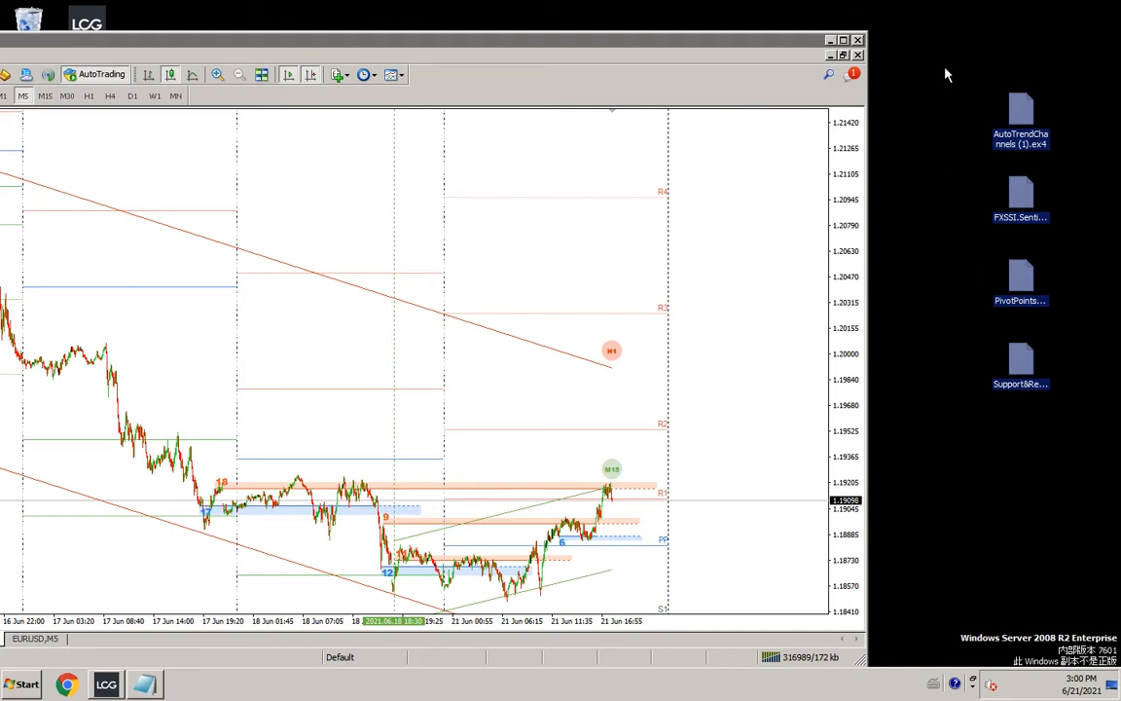
mouse_move(740, 45)
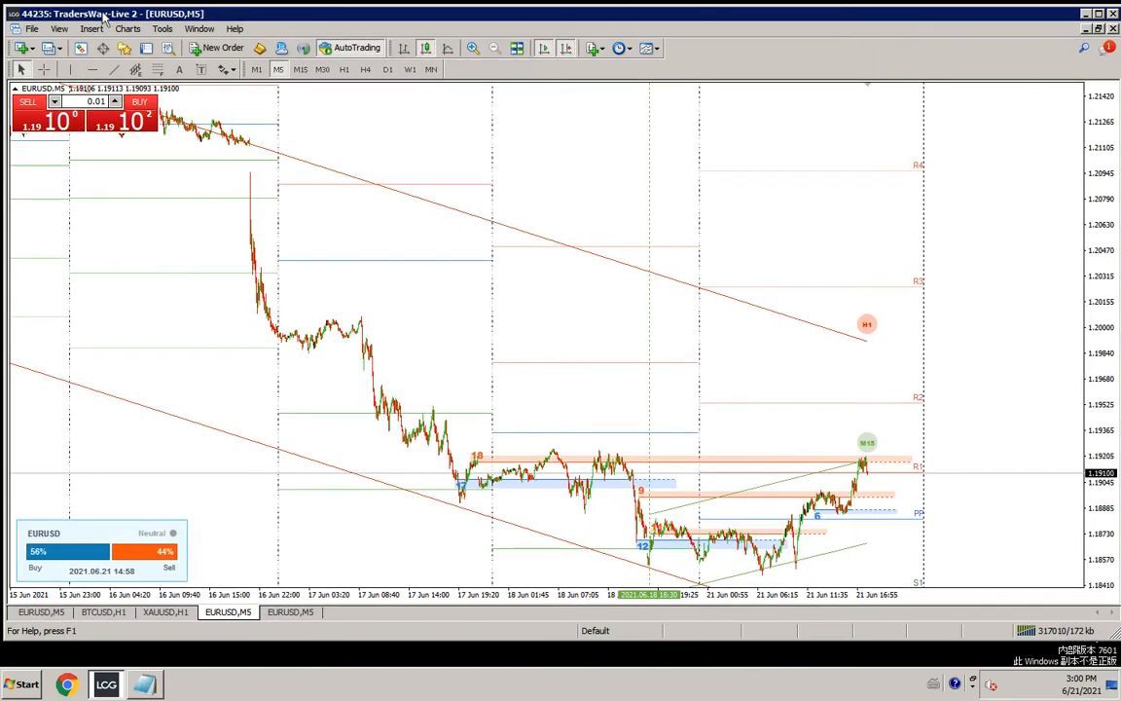
Step: Browse the terminal data folder down to MQL4\Indicators\esempio in Windows Explorer
left_click(33, 28)
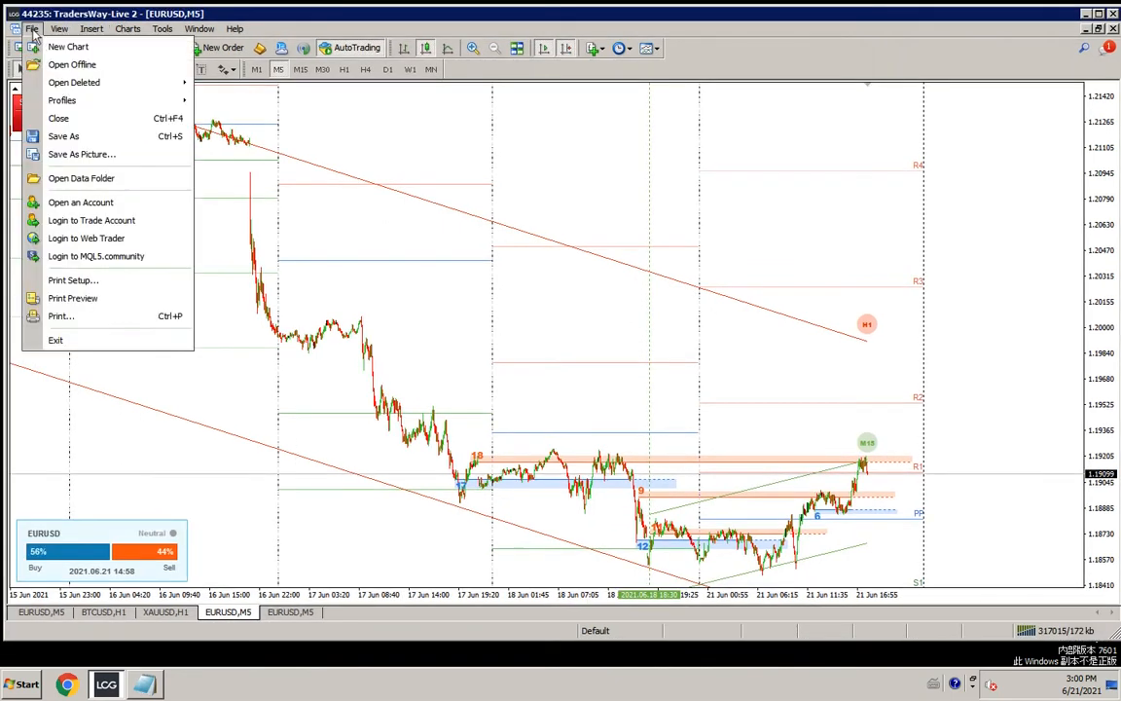
left_click(82, 179)
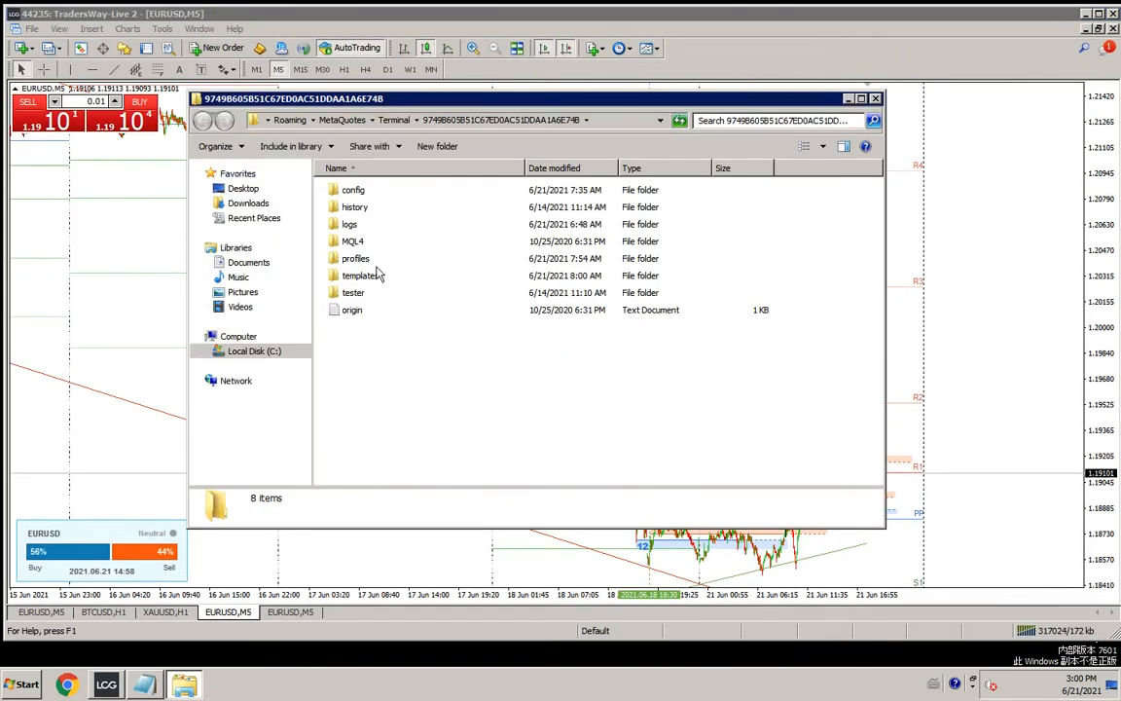
left_click(352, 240)
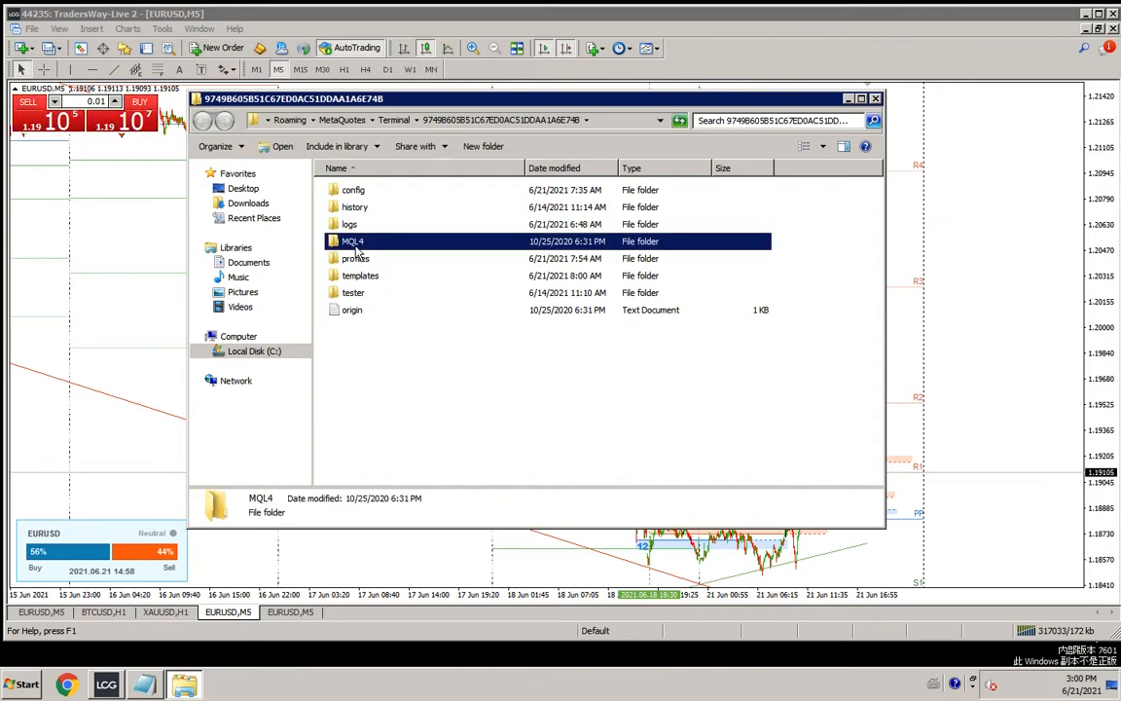
double_click(353, 240)
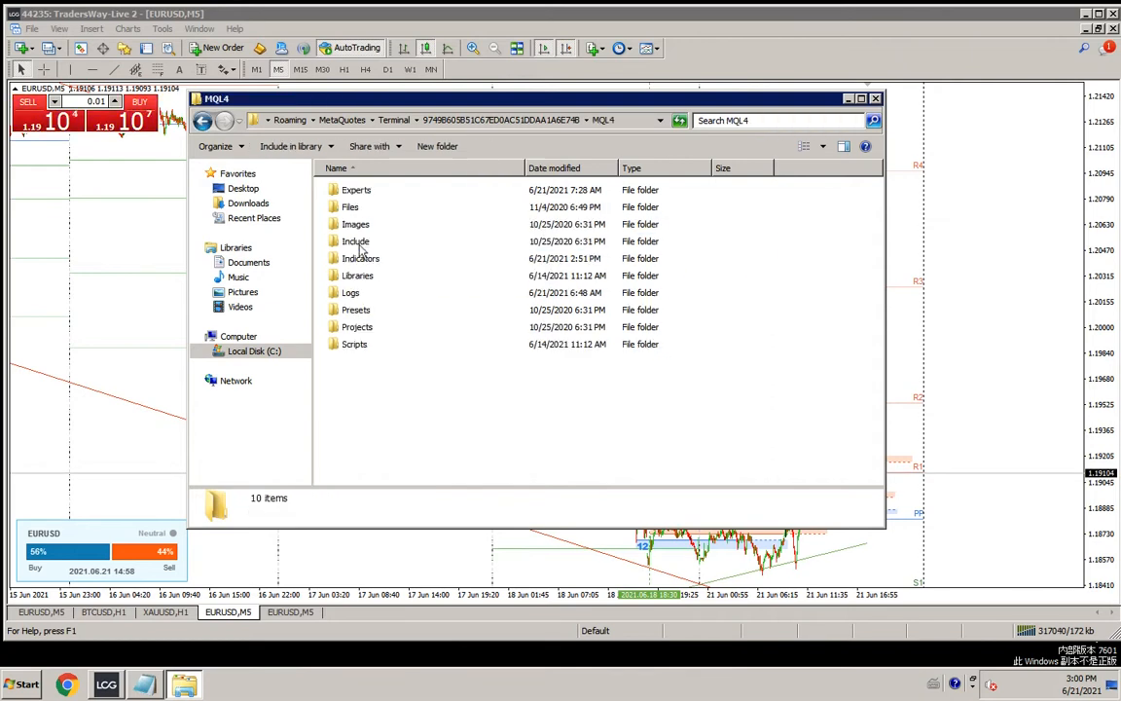
double_click(360, 240)
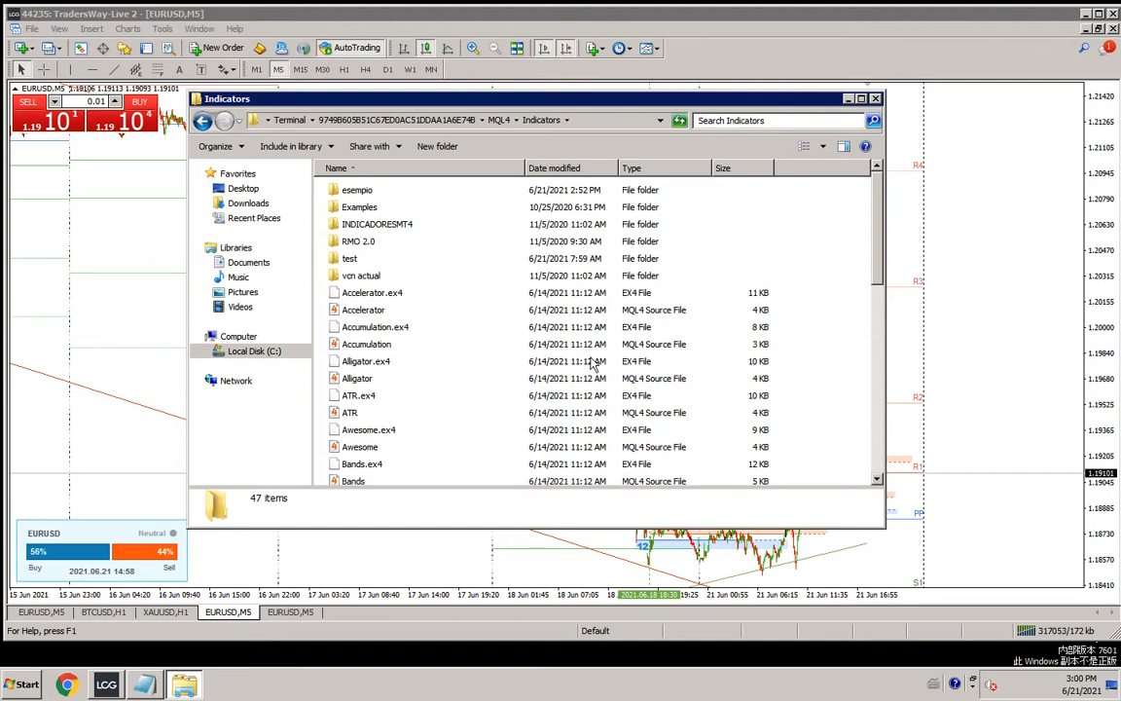
mouse_move(397, 411)
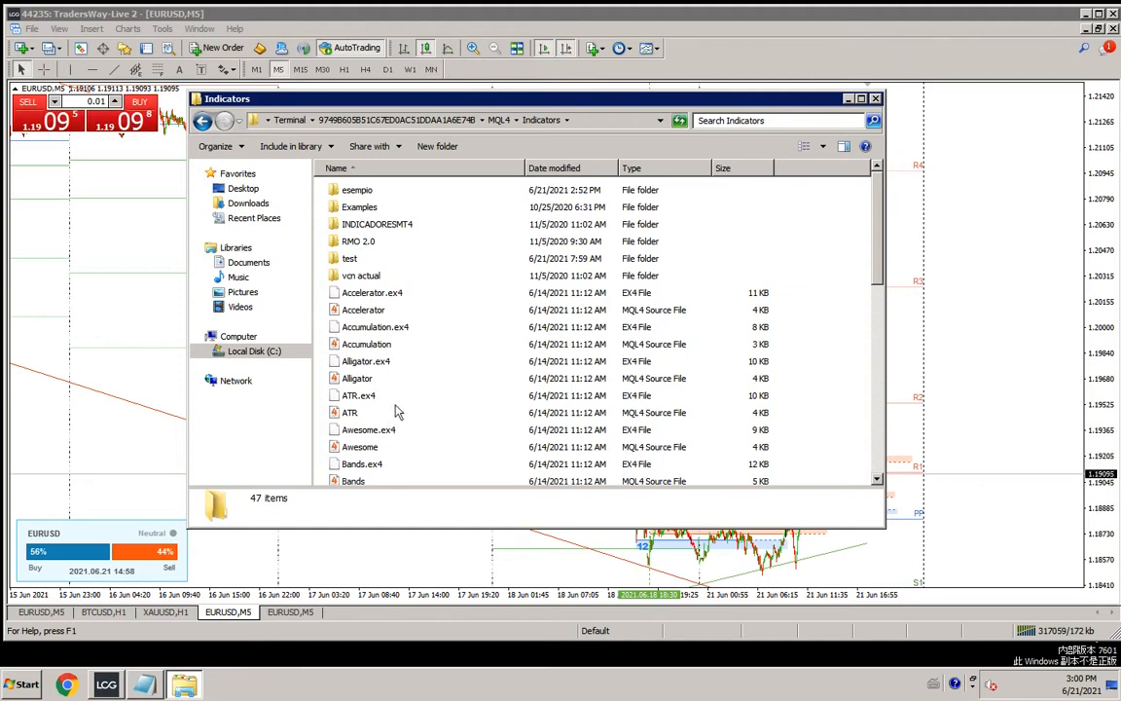
left_click(358, 190)
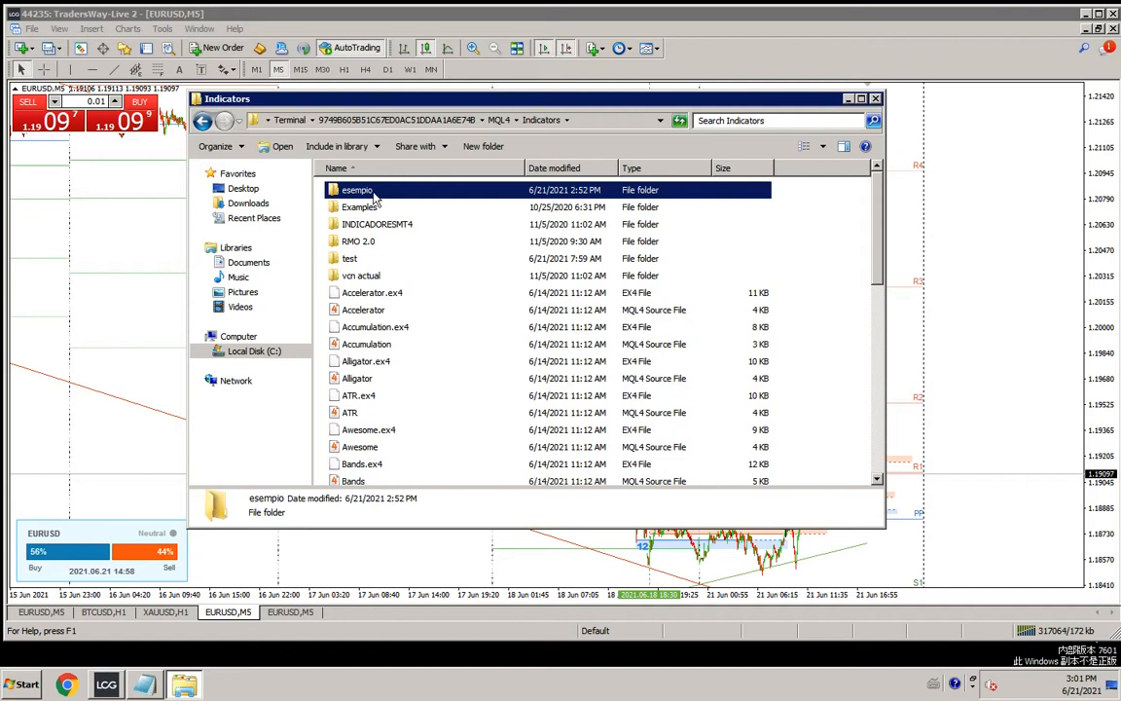
double_click(357, 190)
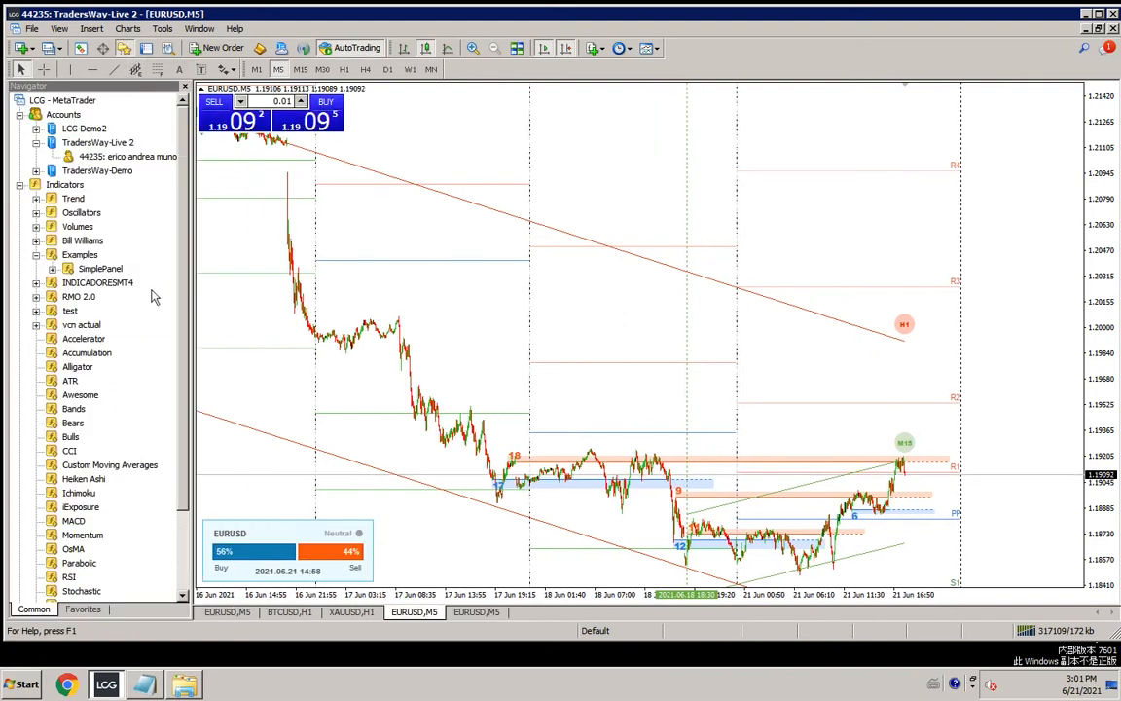
Step: Refresh the Navigator indicators, switch to the clean EURUSD M5 chart, and select Support&Resistance
right_click(66, 185)
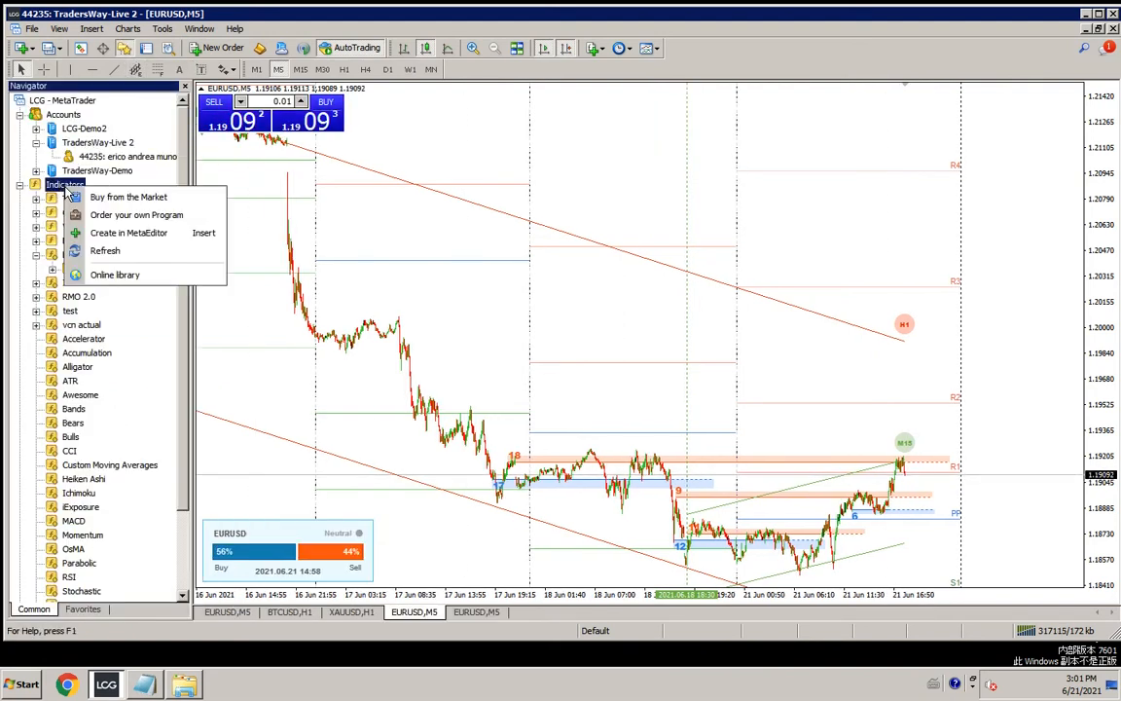
mouse_move(104, 250)
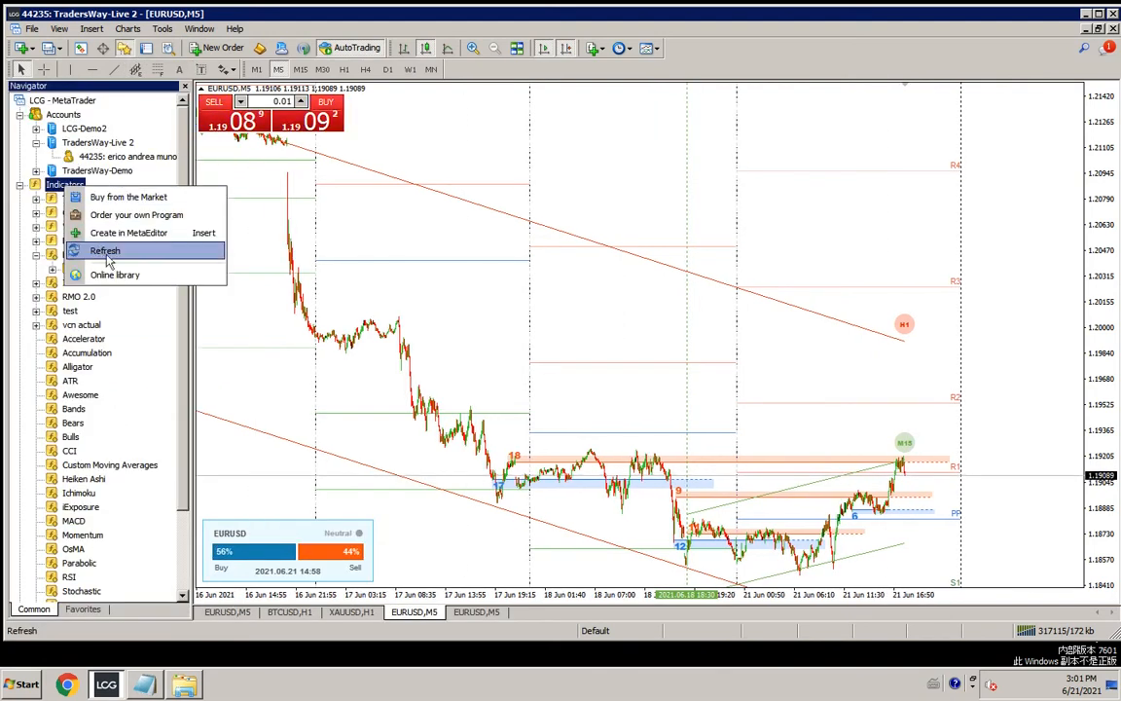
left_click(105, 251)
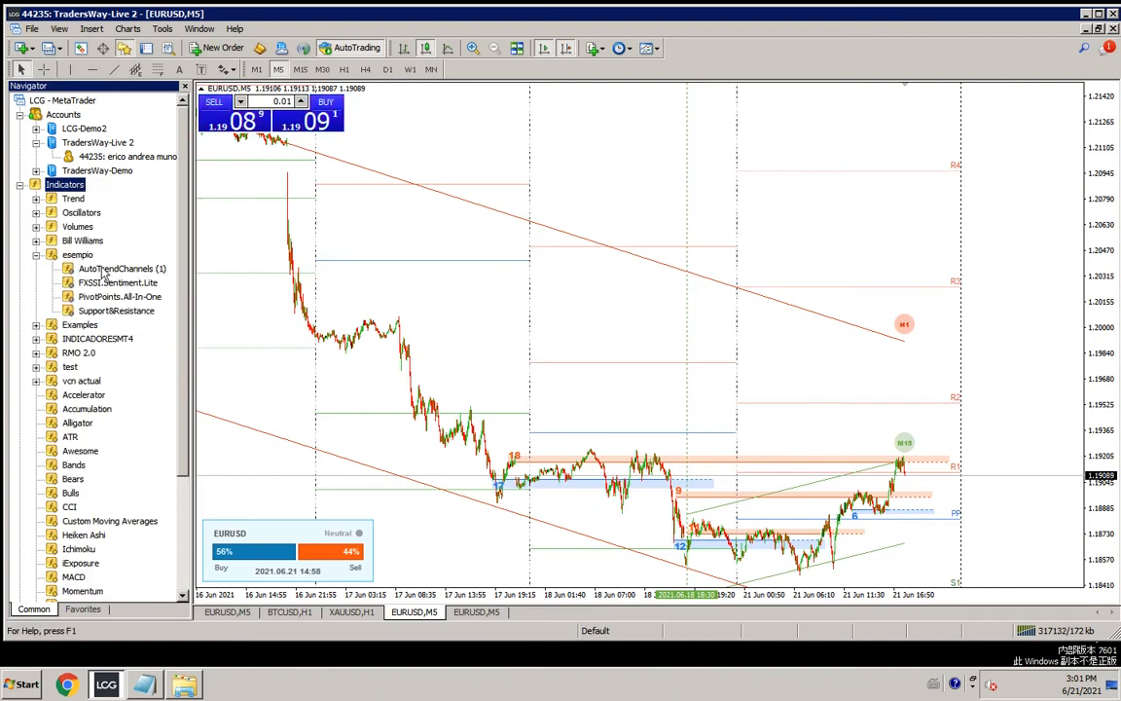
left_click(115, 311)
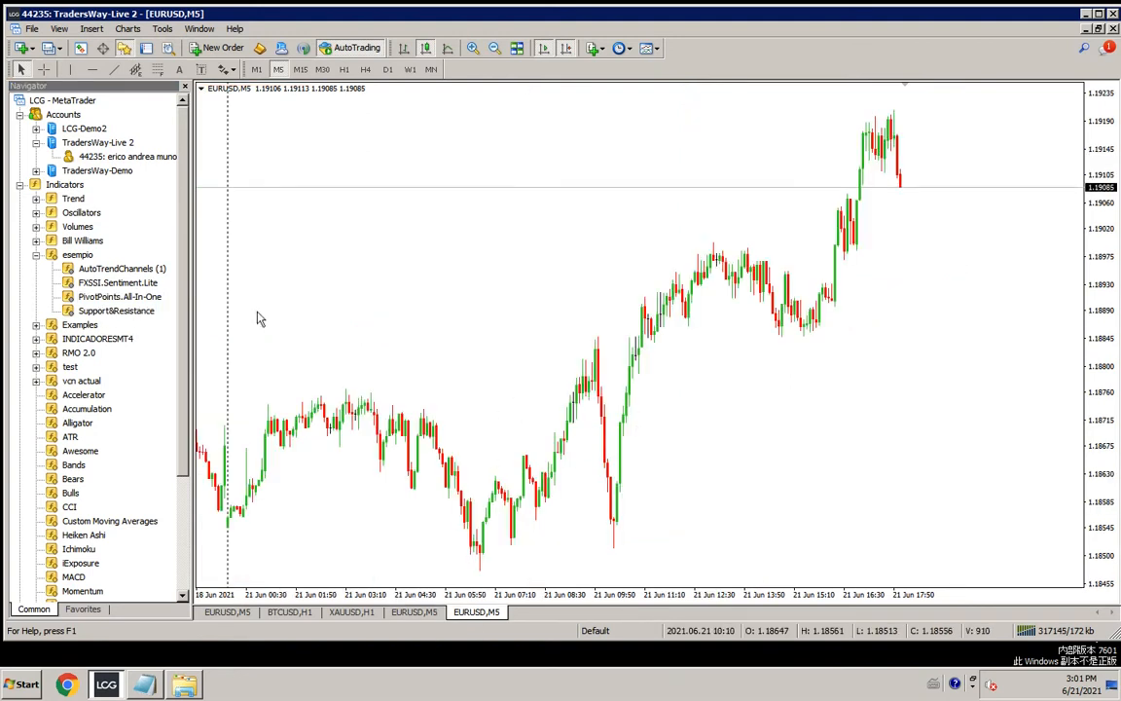
left_click(121, 269)
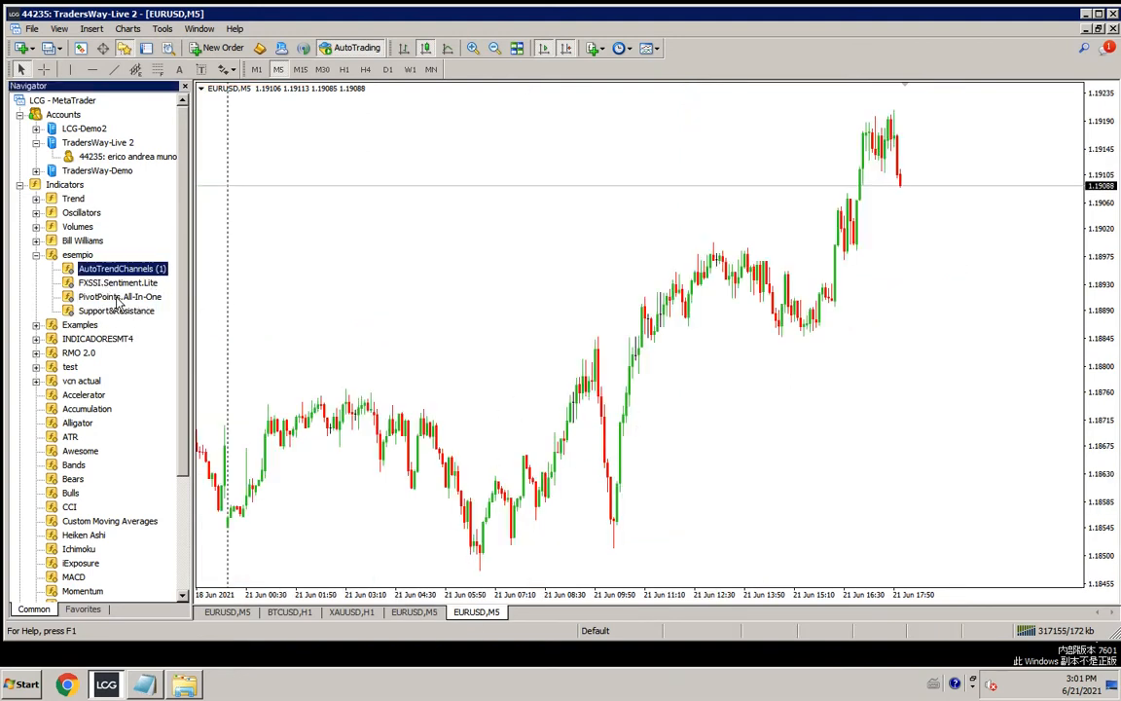
left_click(115, 309)
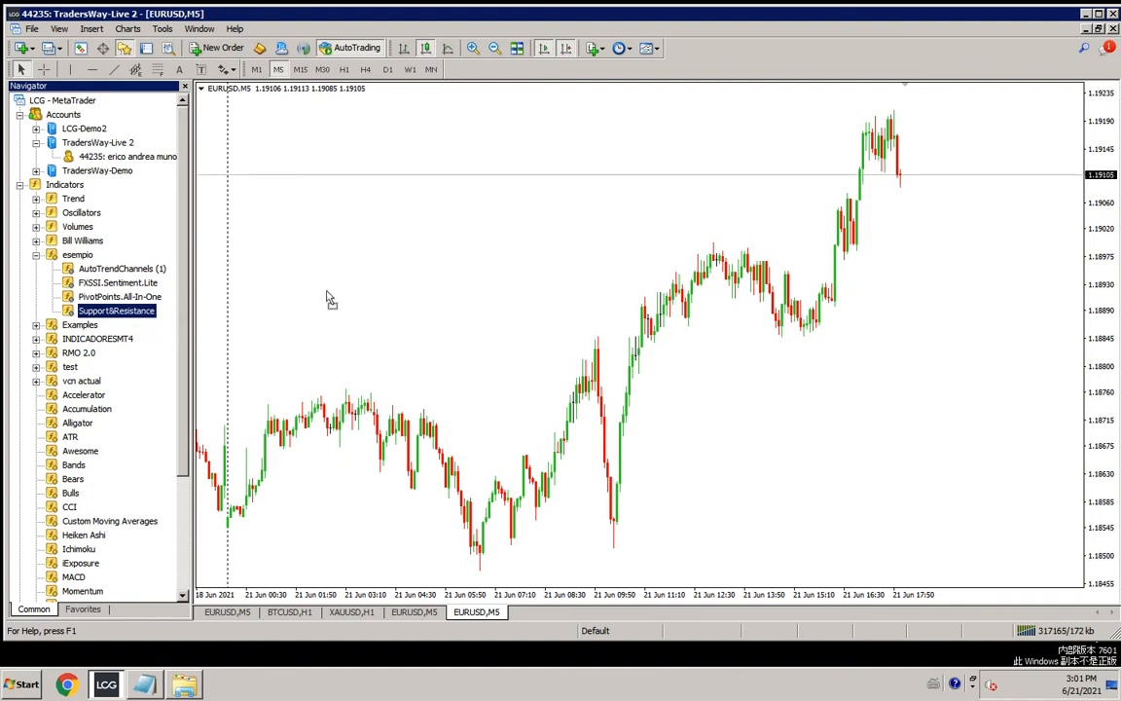
mouse_move(500, 296)
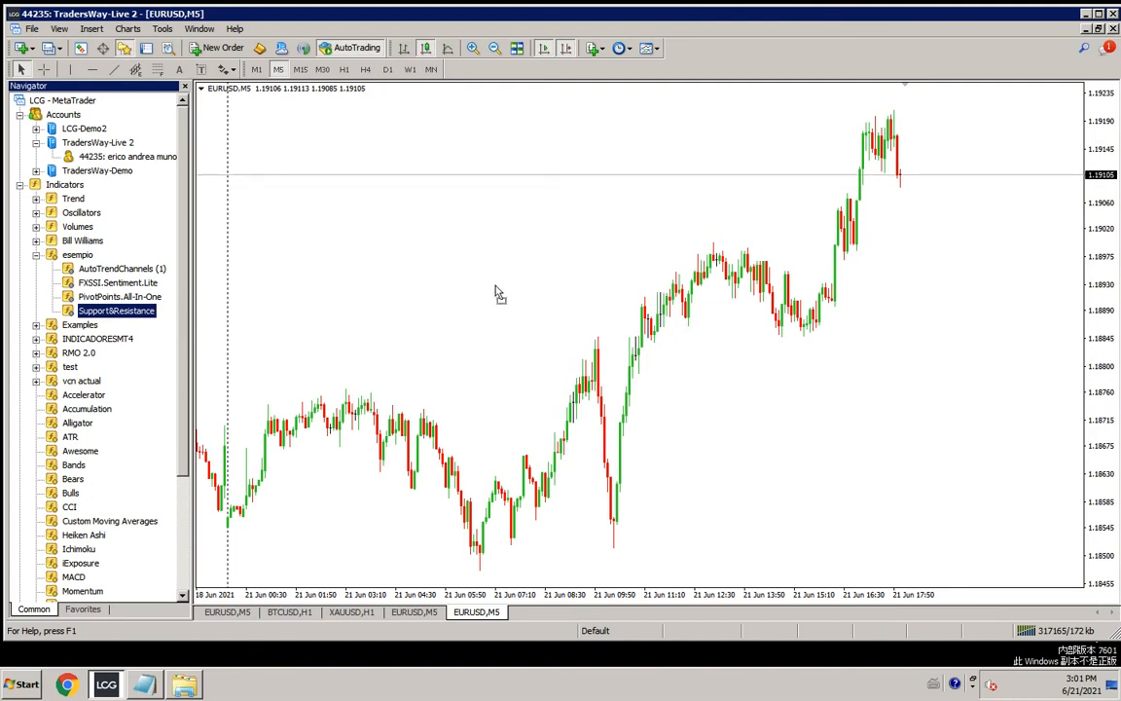
mouse_move(555, 301)
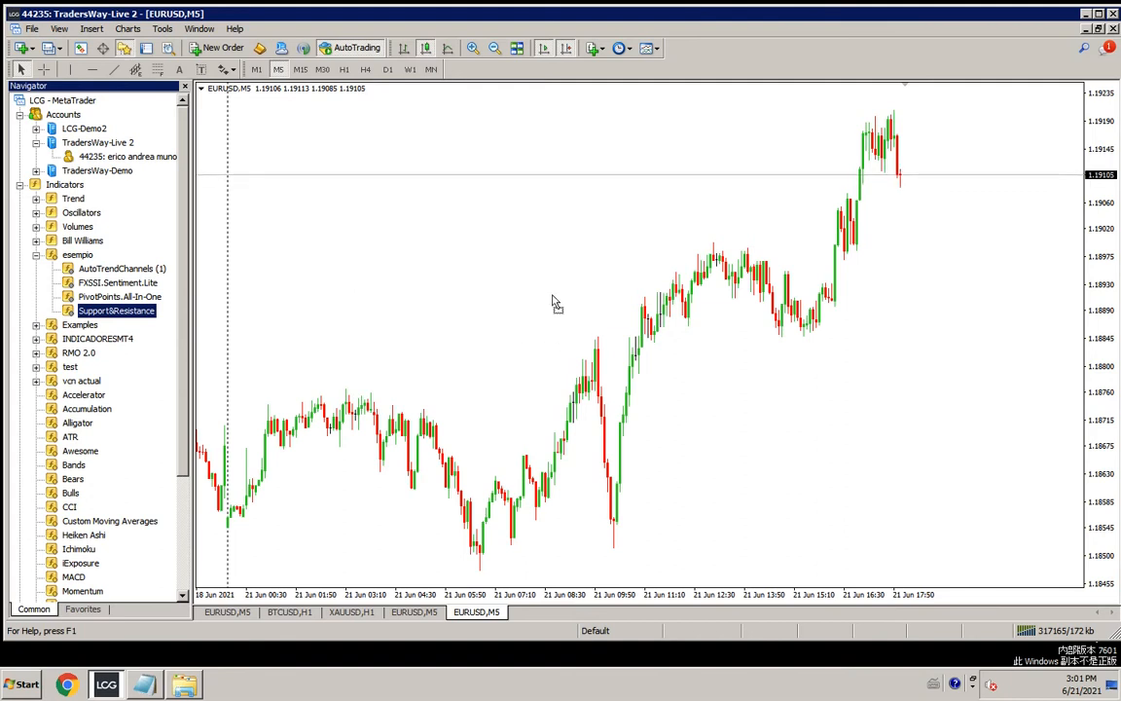
Step: Attach Support&Resistance to the EURUSD chart with Allow DLL imports ticked
double_click(115, 311)
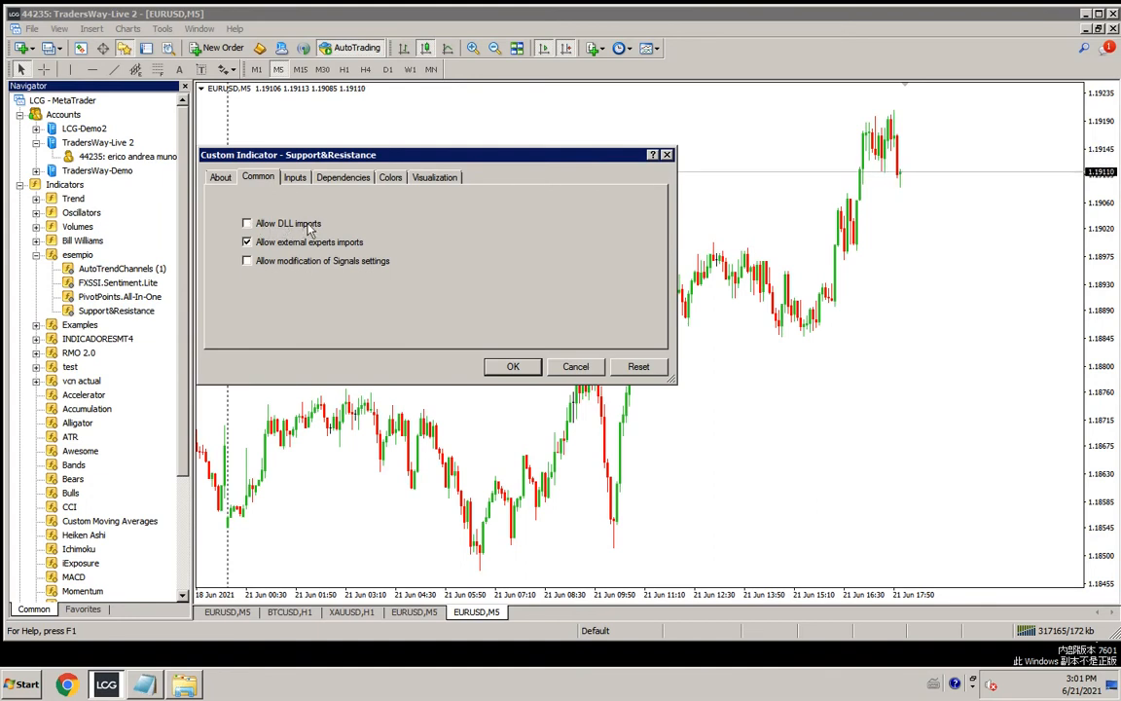
left_click(246, 222)
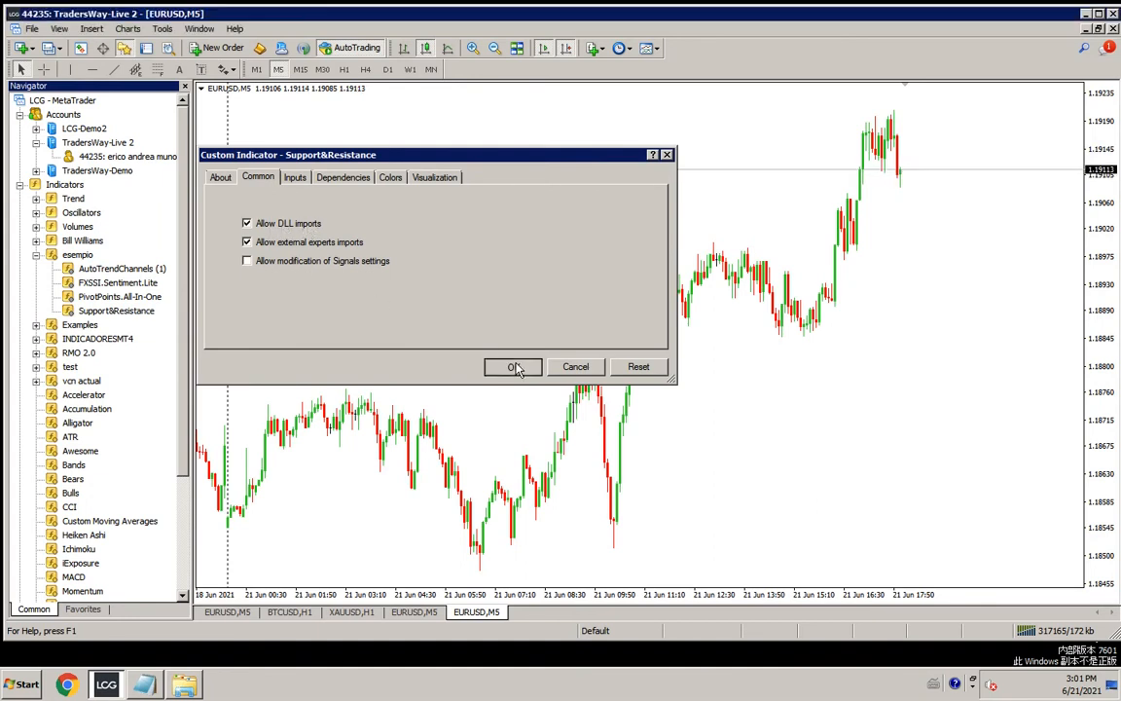
left_click(513, 366)
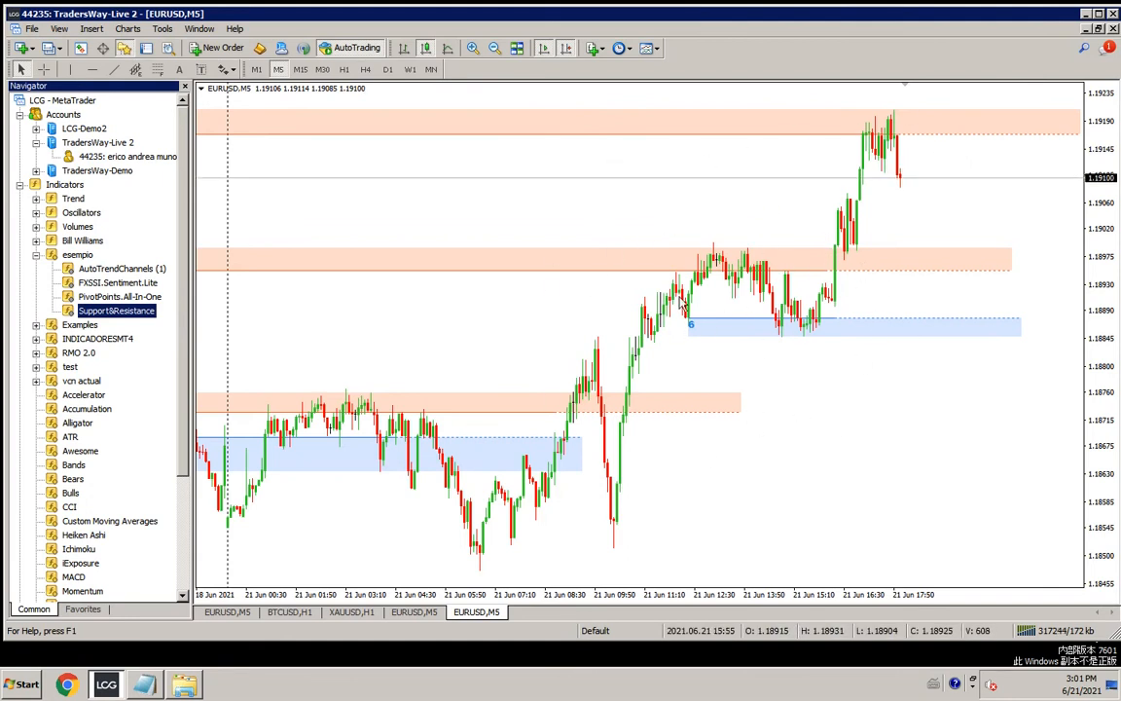
Step: Open the EURUSD chart's Indicators List to remove Support&Resistance
right_click(682, 302)
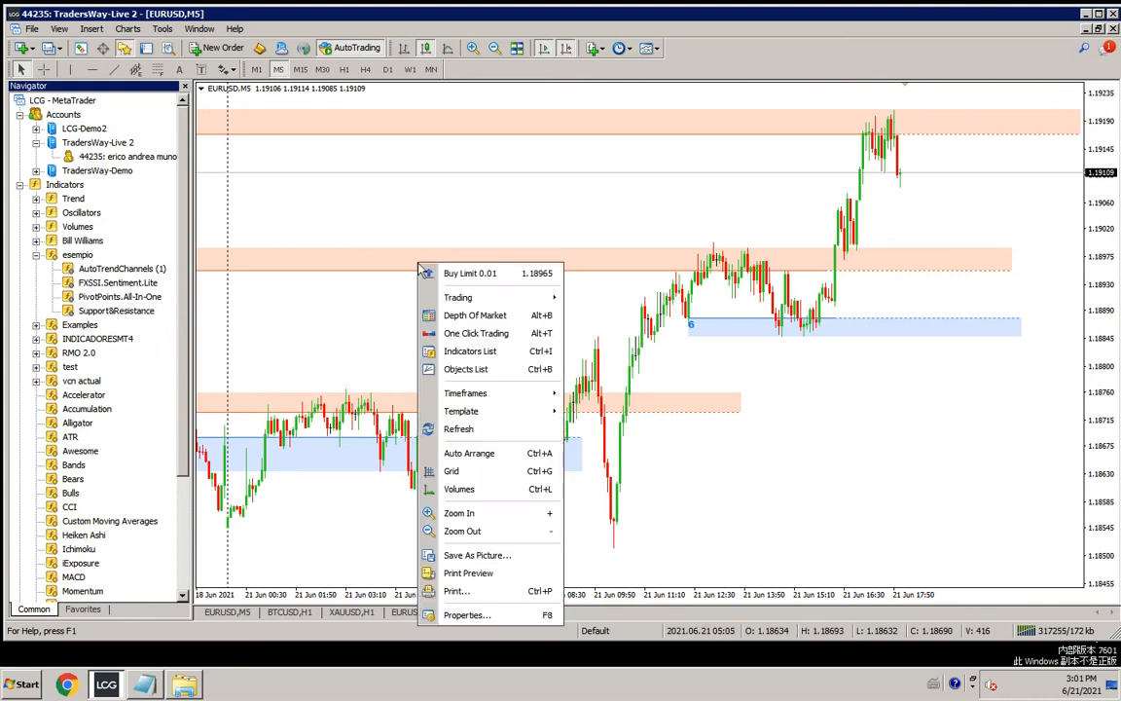
mouse_move(472, 350)
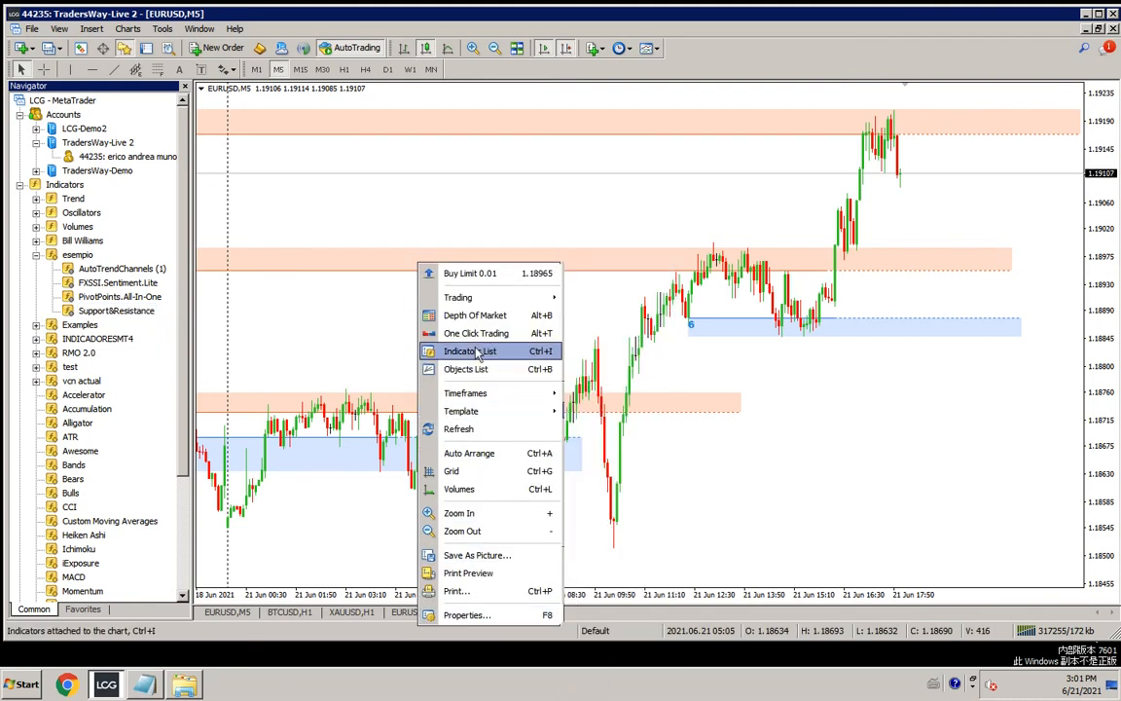
left_click(471, 350)
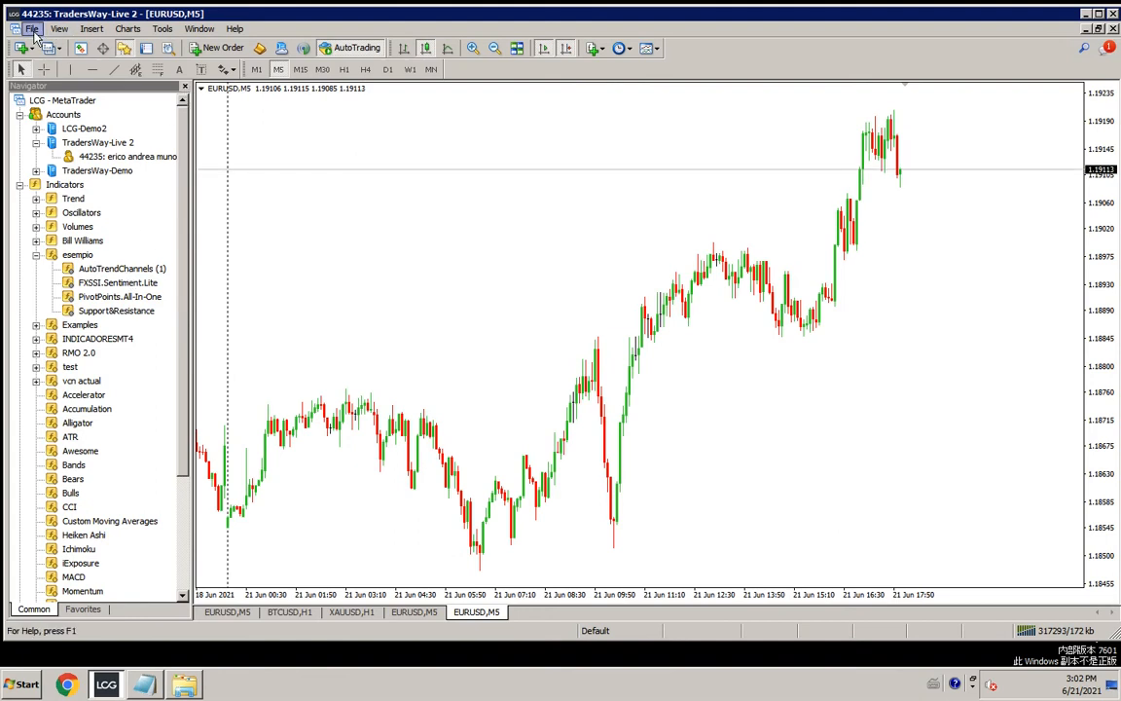
Step: Select and delete all four indicator files in the MQL4\Indicators\esempio data folder
left_click(31, 29)
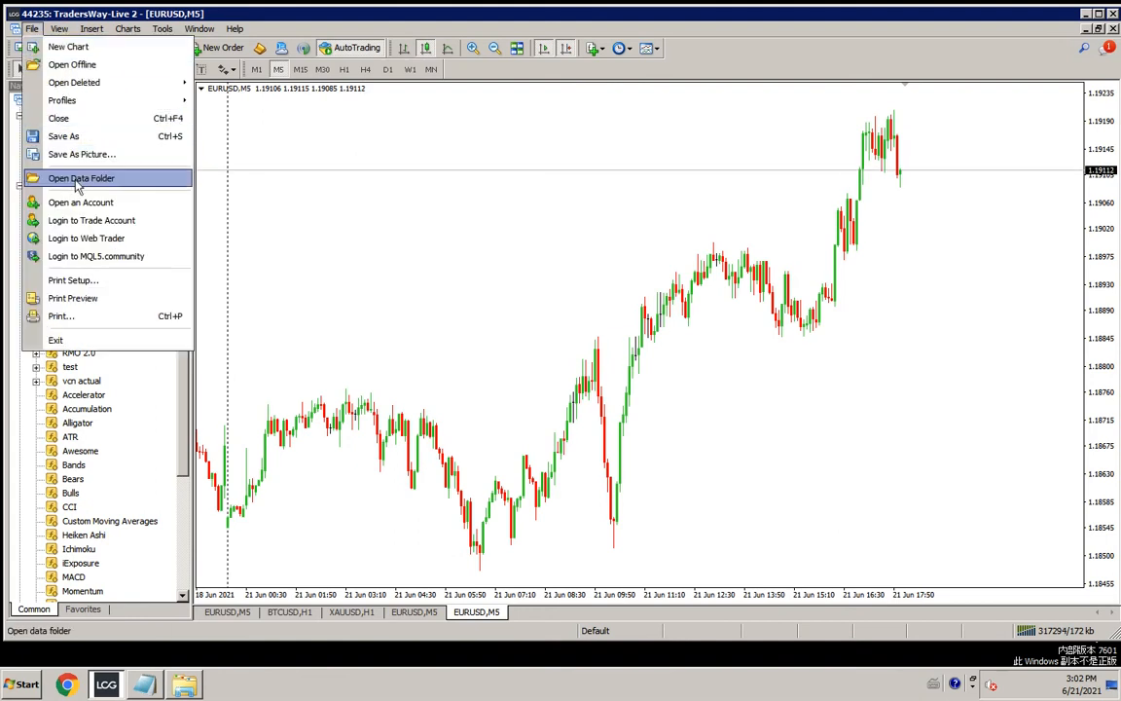
left_click(81, 177)
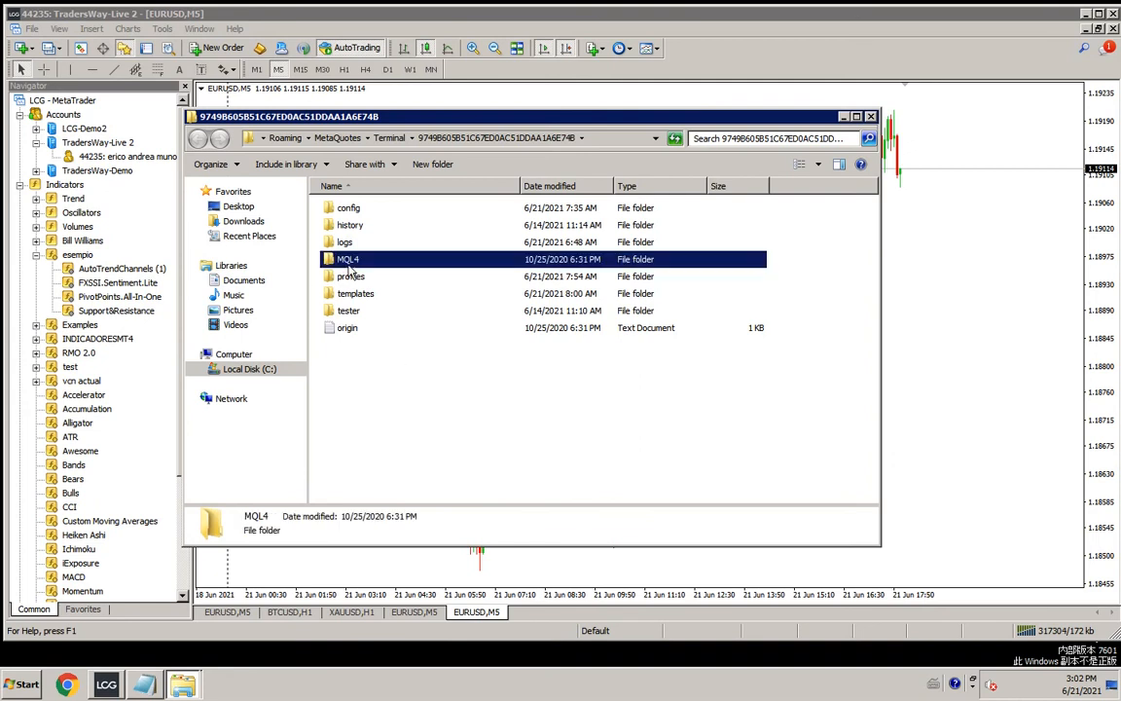
double_click(347, 259)
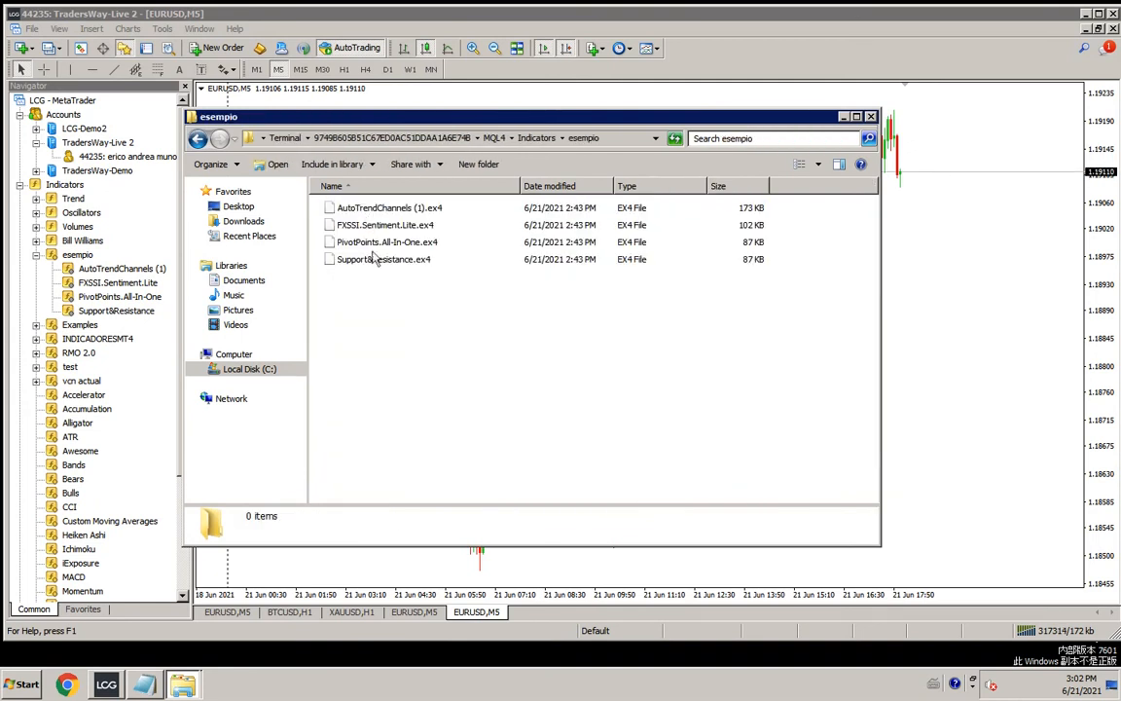
key("ctrl+a")
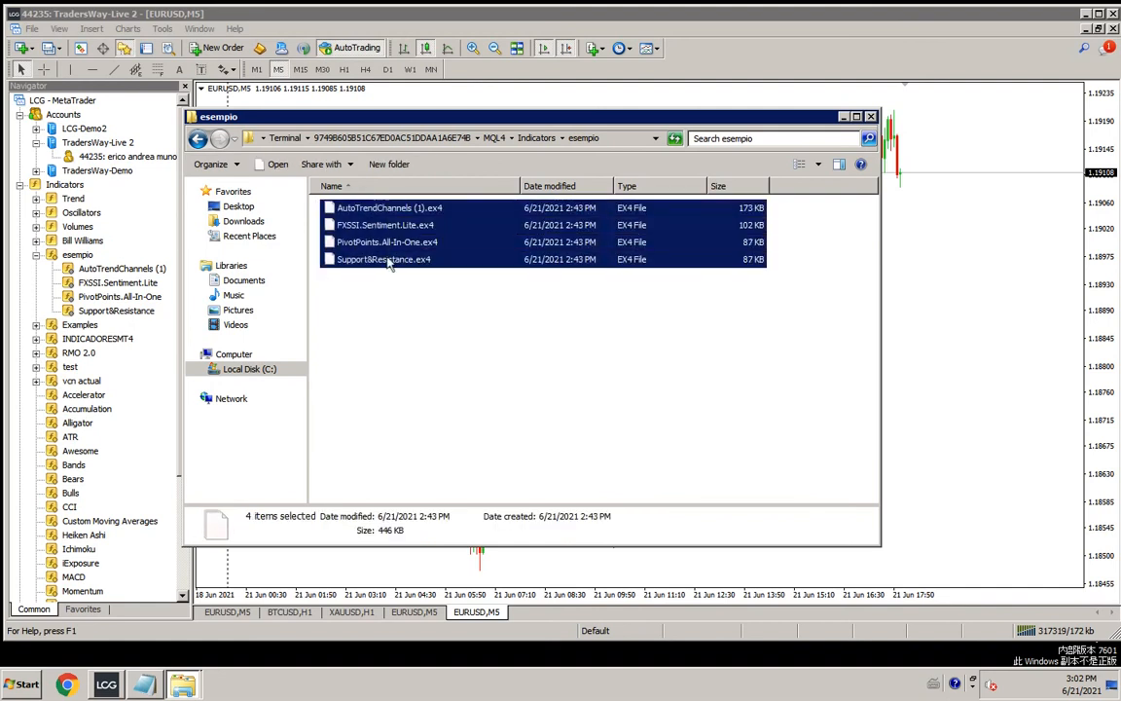
key("Delete")
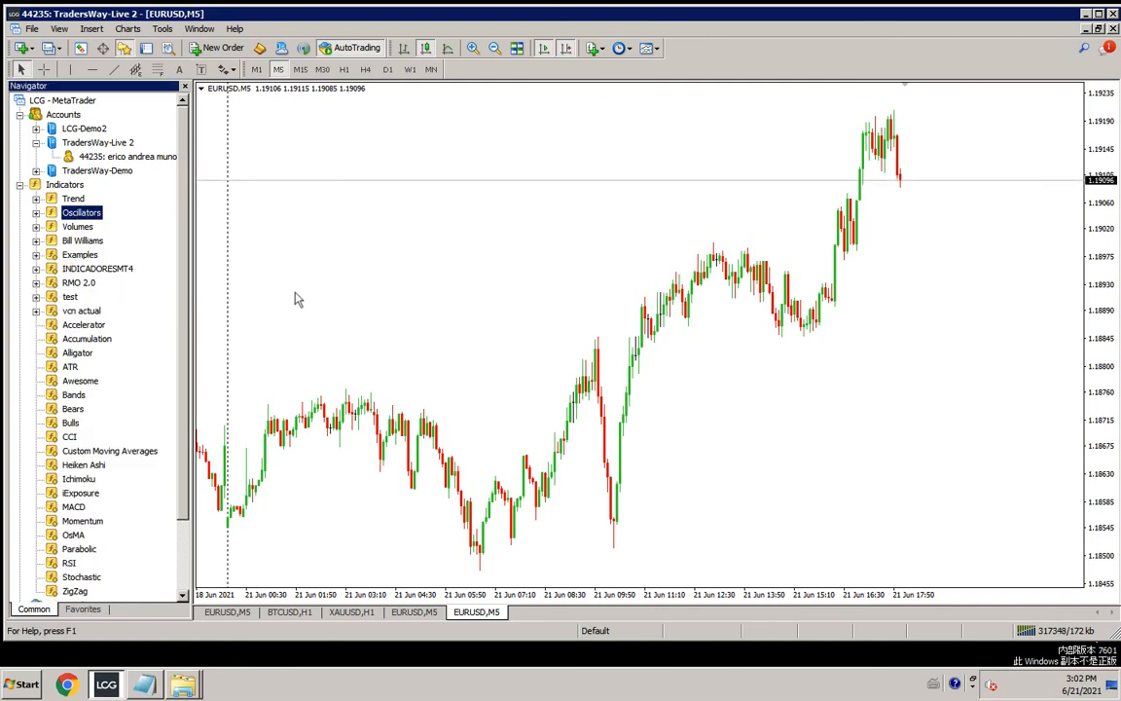
mouse_move(560, 341)
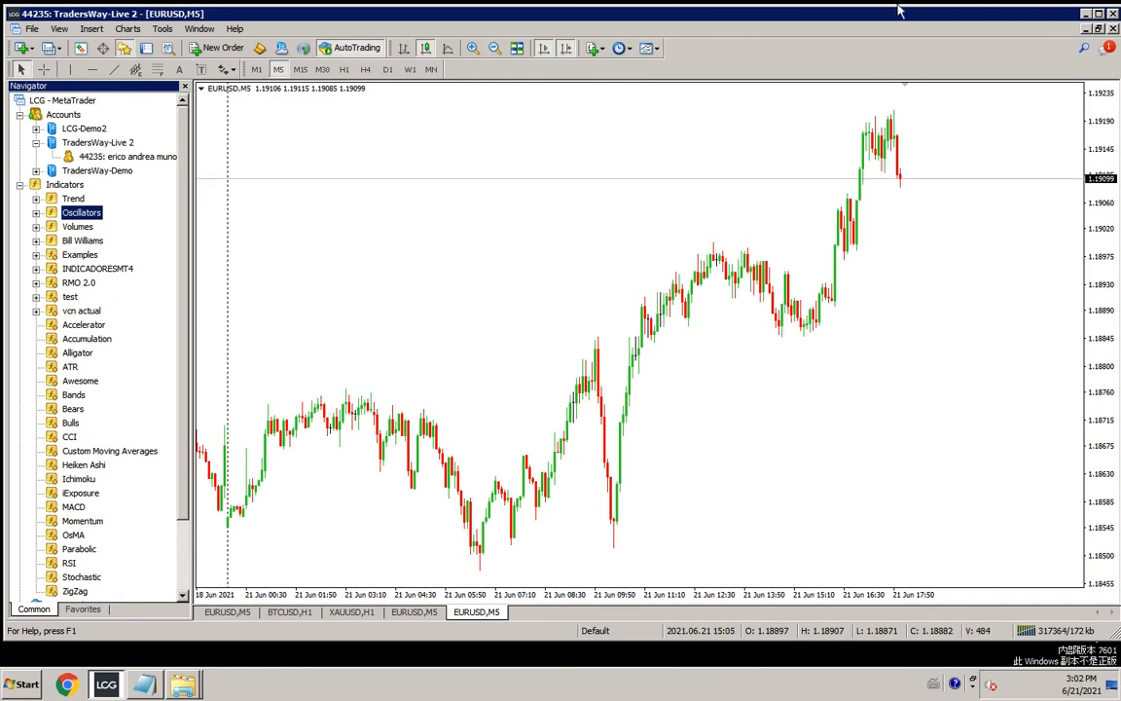
Step: Return to the MetaTrader 4 window showing the clean EURUSD M5 chart
left_click(710, 8)
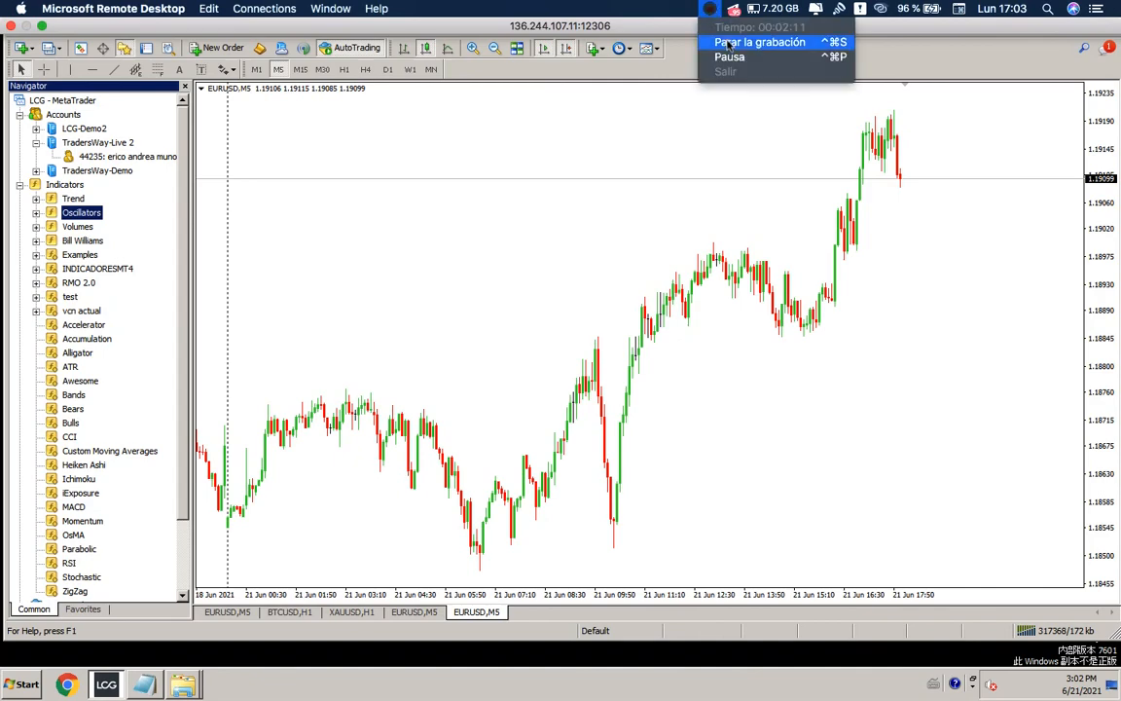